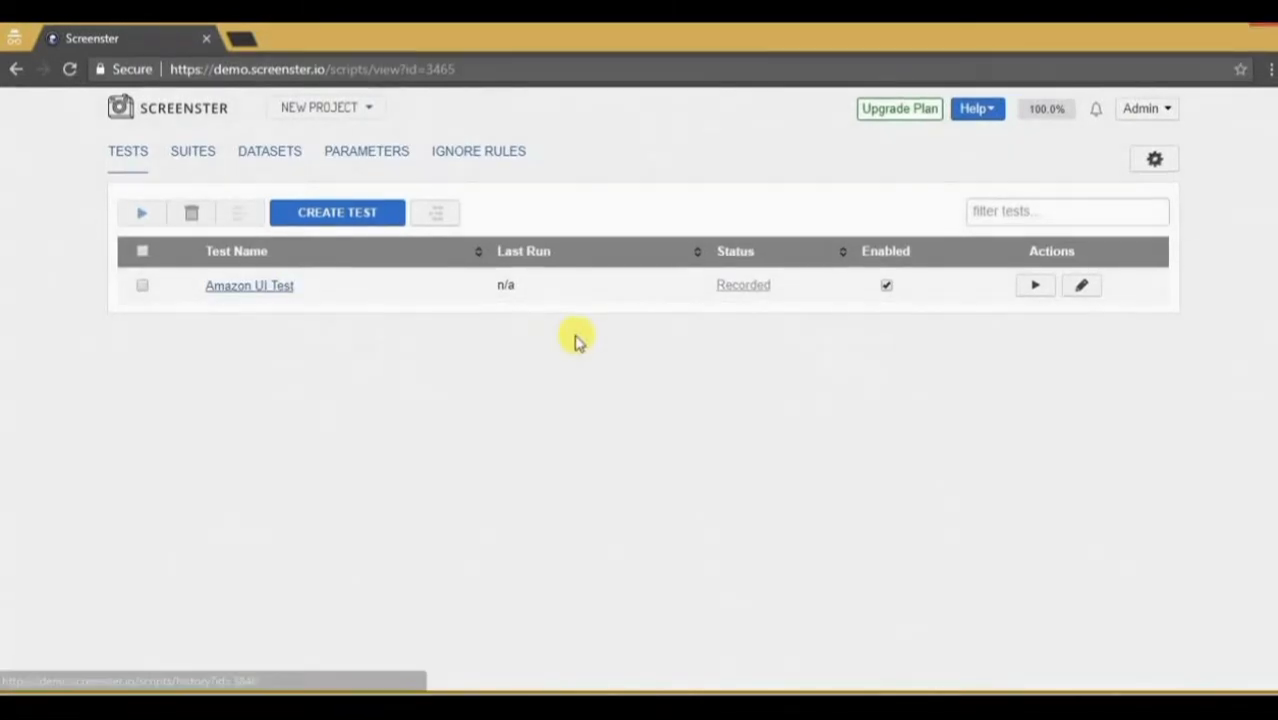
# Open the Amazon UI Test from the Tests list to edit its recorded steps
pyautogui.click(1081, 285)
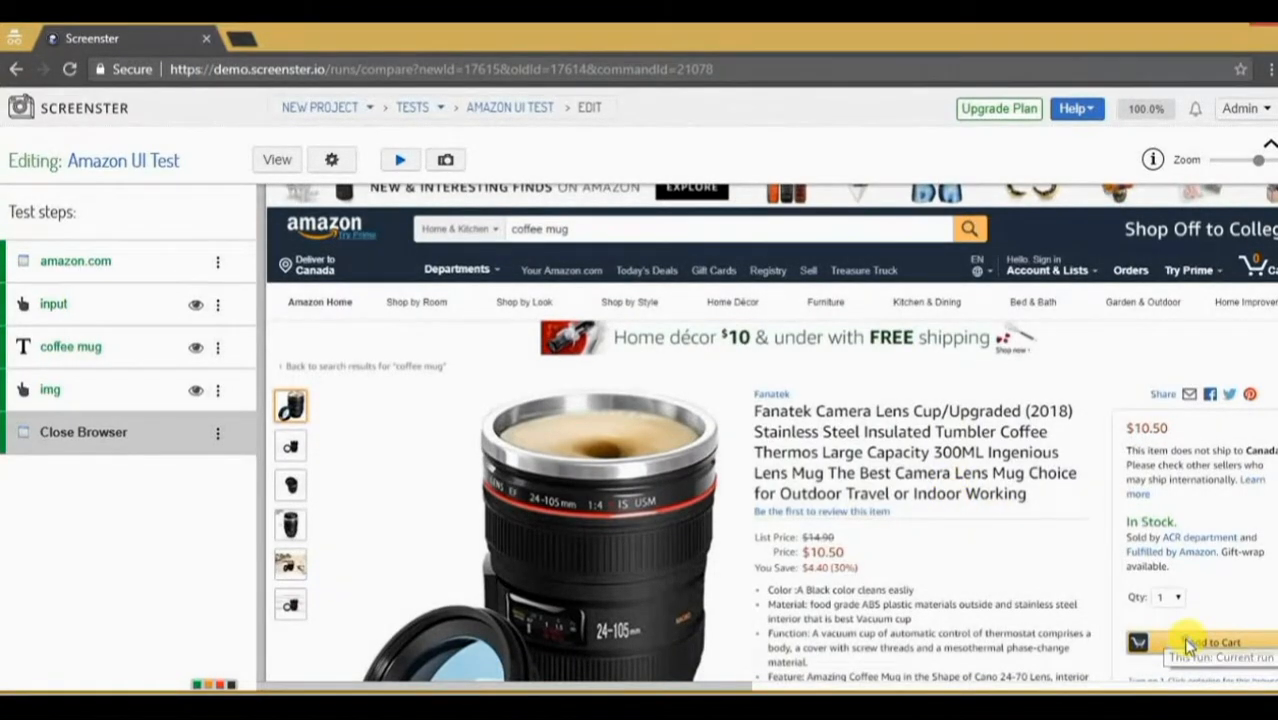
# Create a 'Click on Add to Cart' step on the screenshot's Add to Cart button and save it
pyautogui.rightClick(1189, 643)
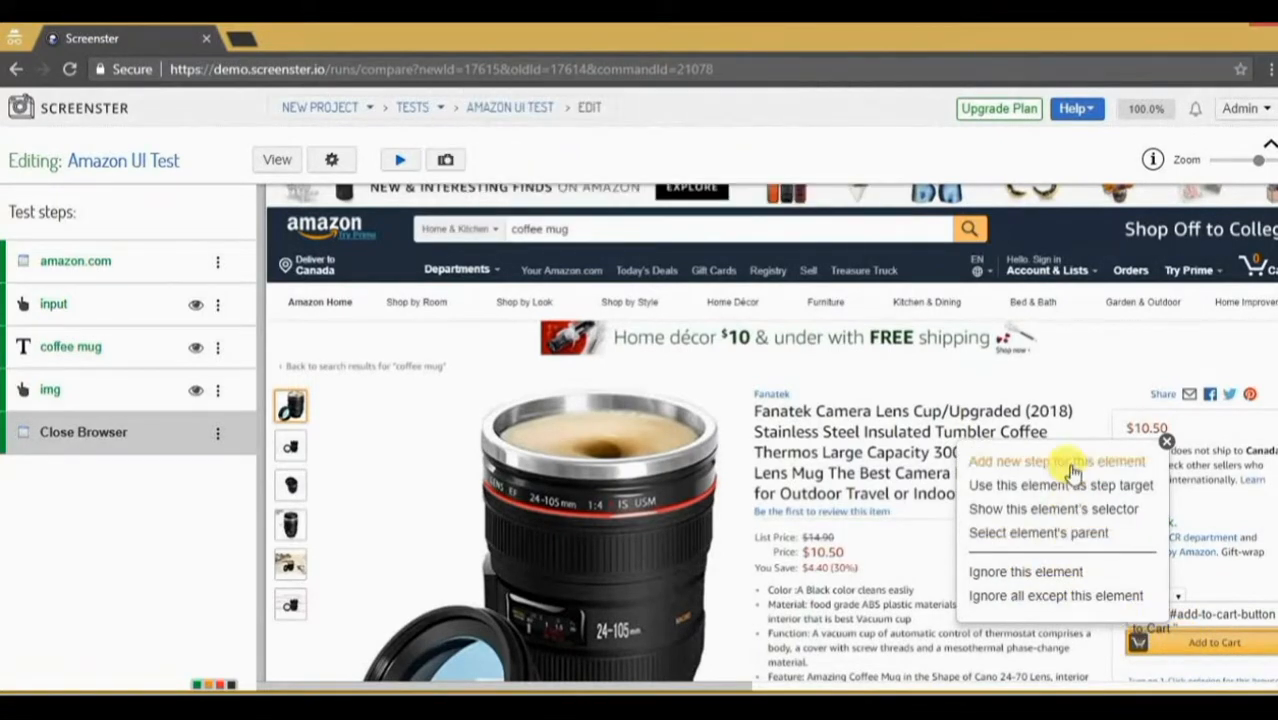
pyautogui.click(1057, 461)
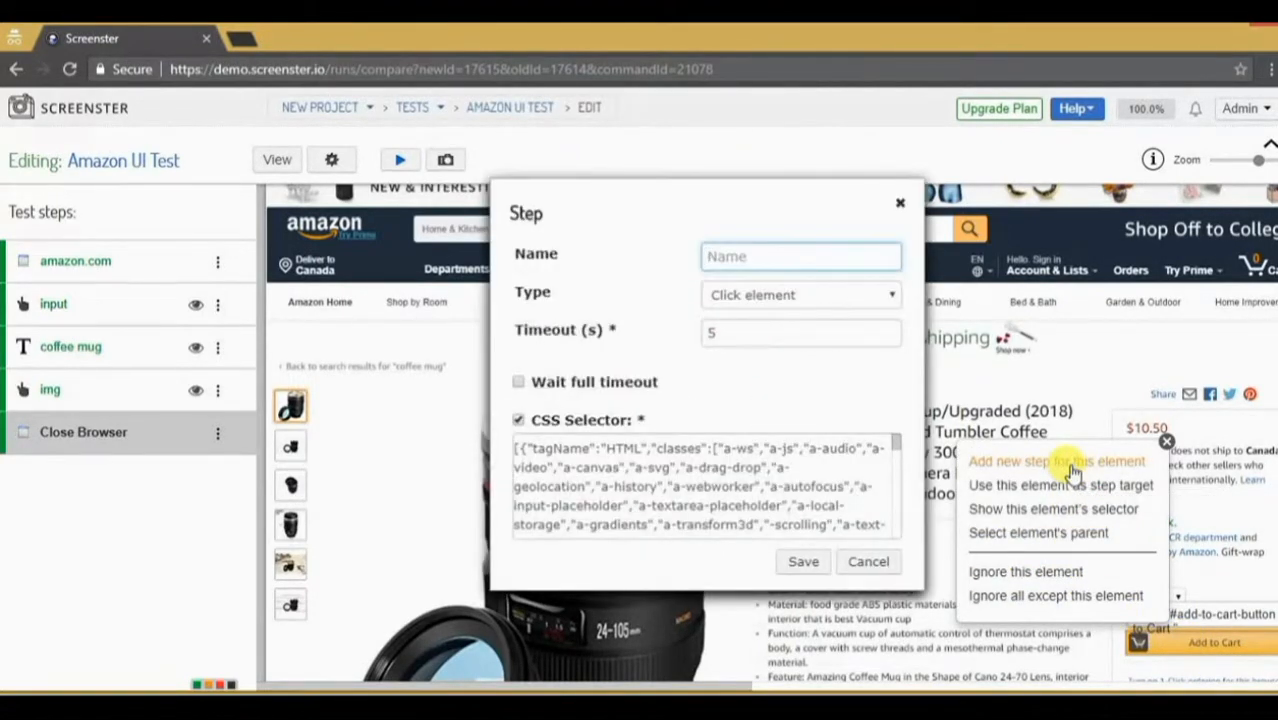
pyautogui.moveTo(805, 415)
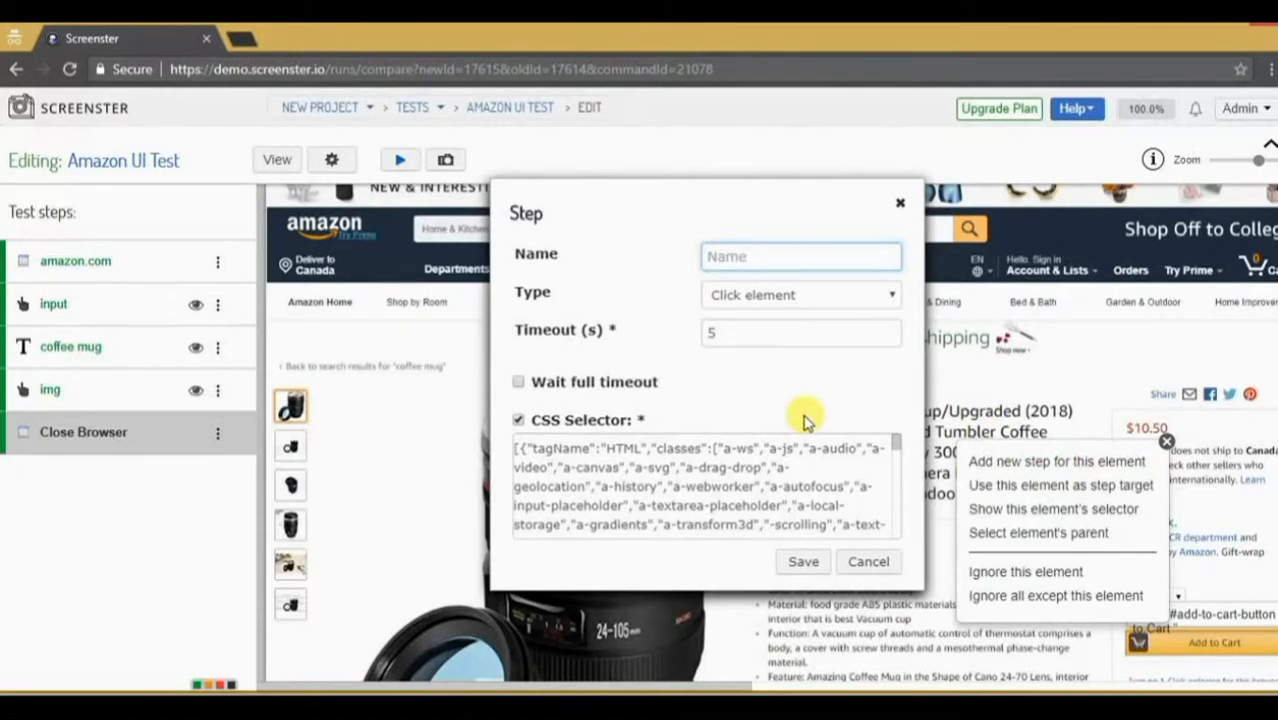
pyautogui.write('Click on Add to Cart')
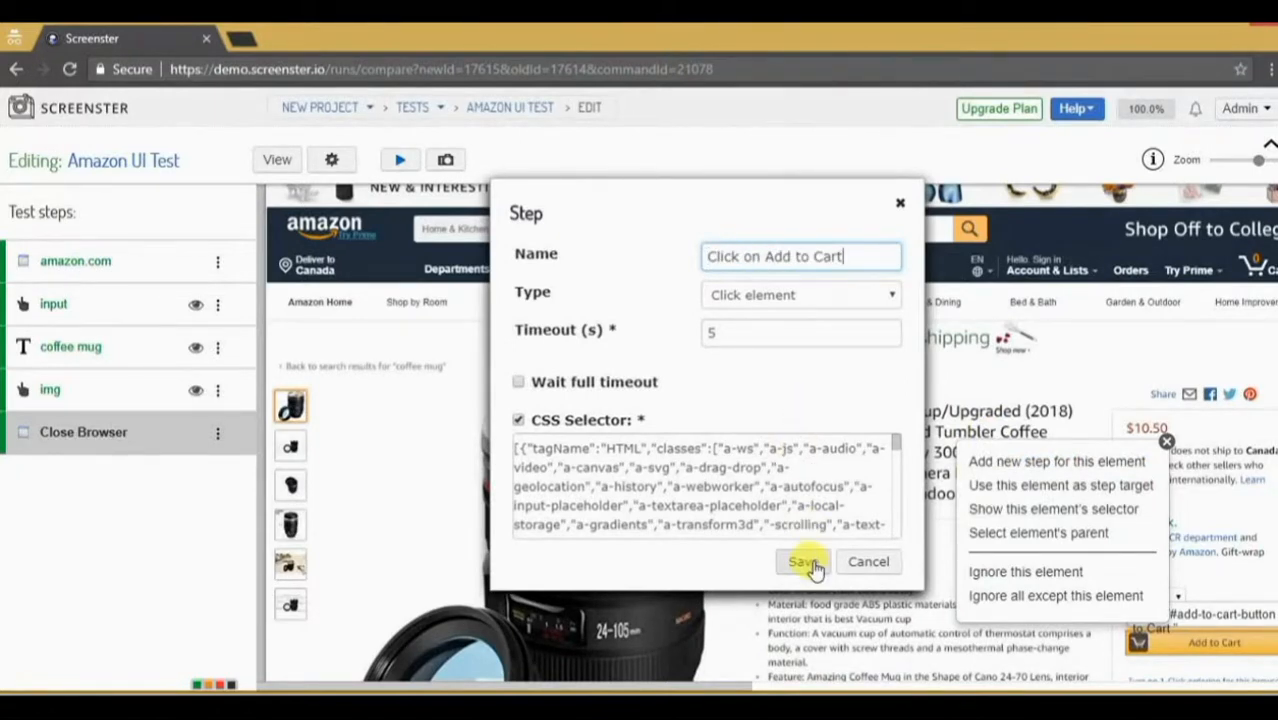
pyautogui.click(803, 561)
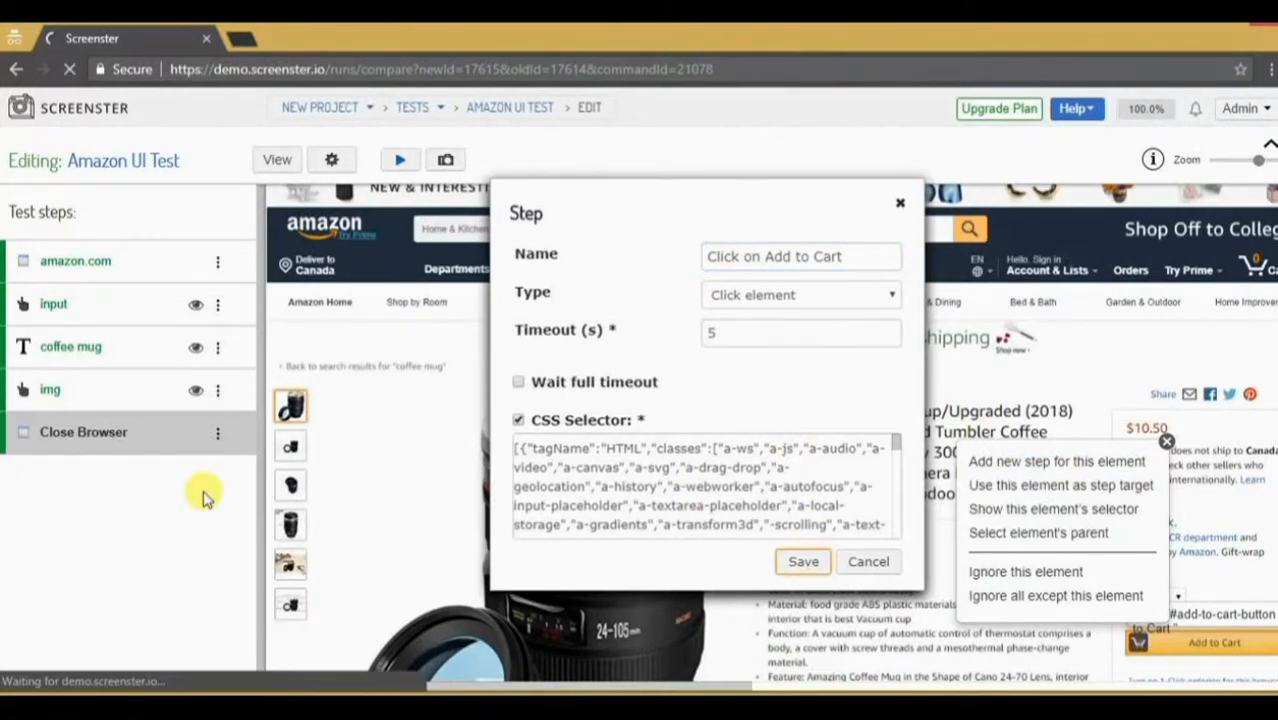
pyautogui.click(802, 561)
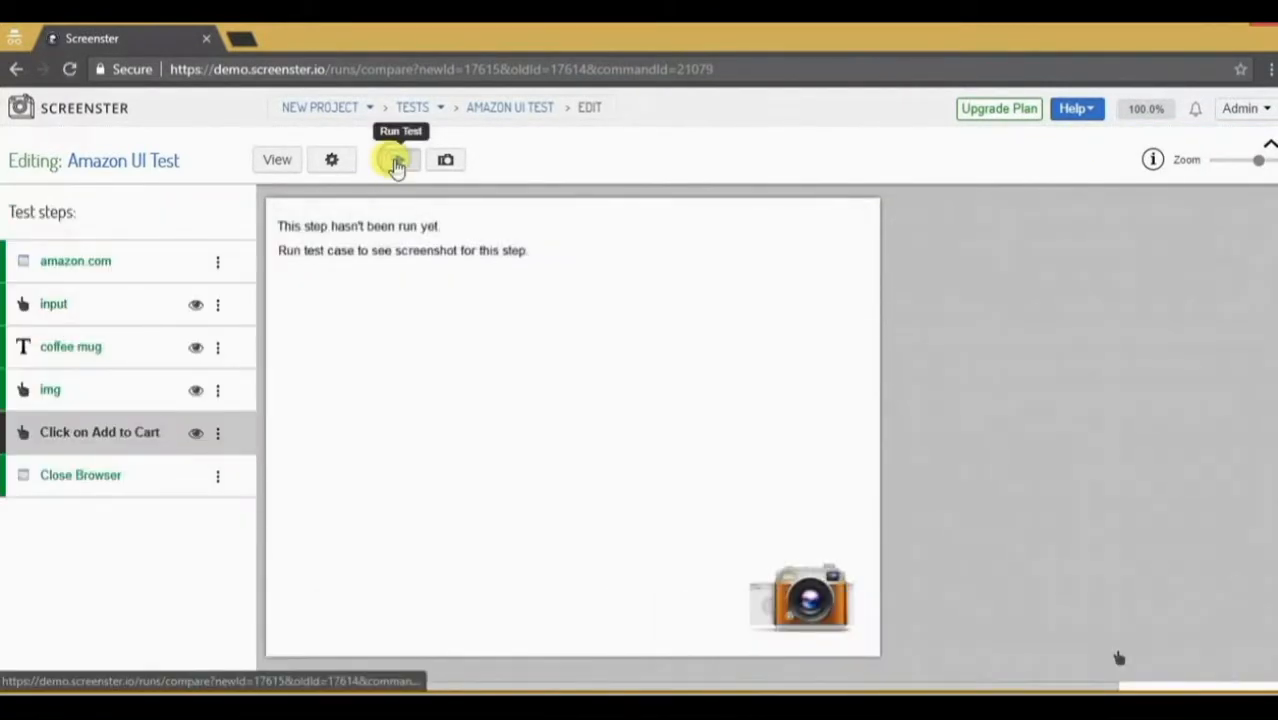
# Run the Amazon UI Test in the chrome browser
pyautogui.click(398, 160)
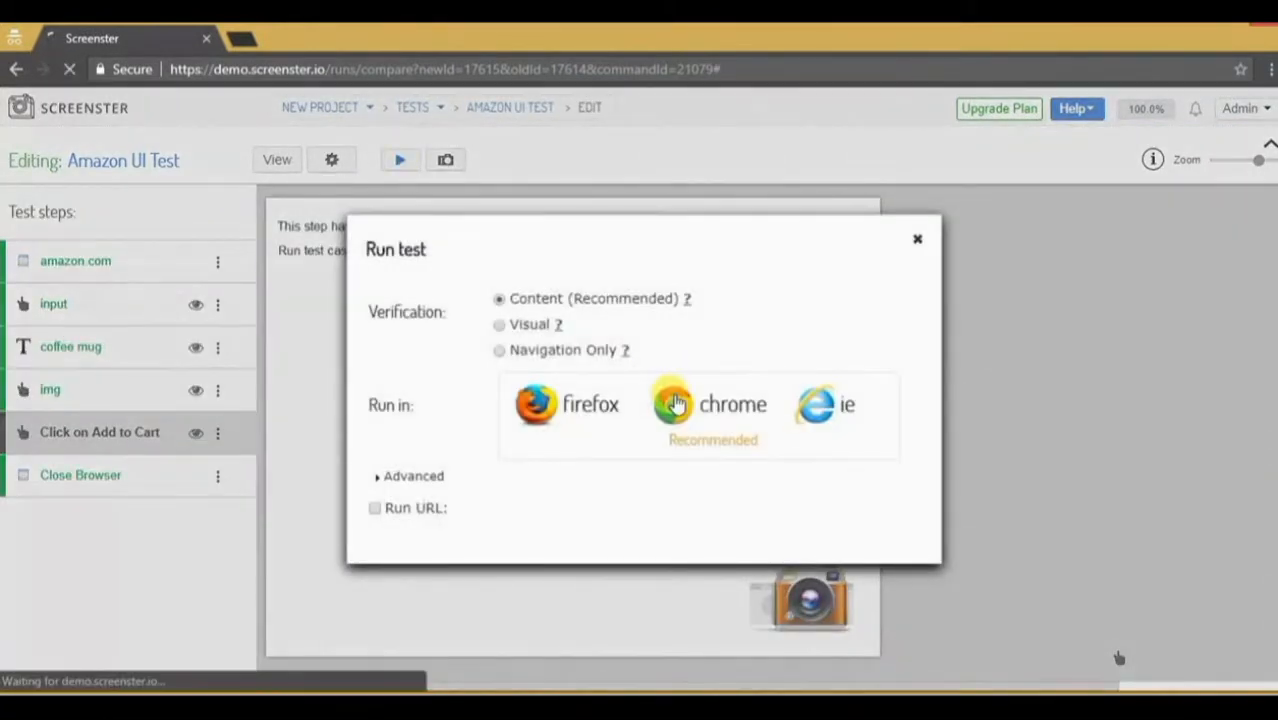
pyautogui.click(916, 238)
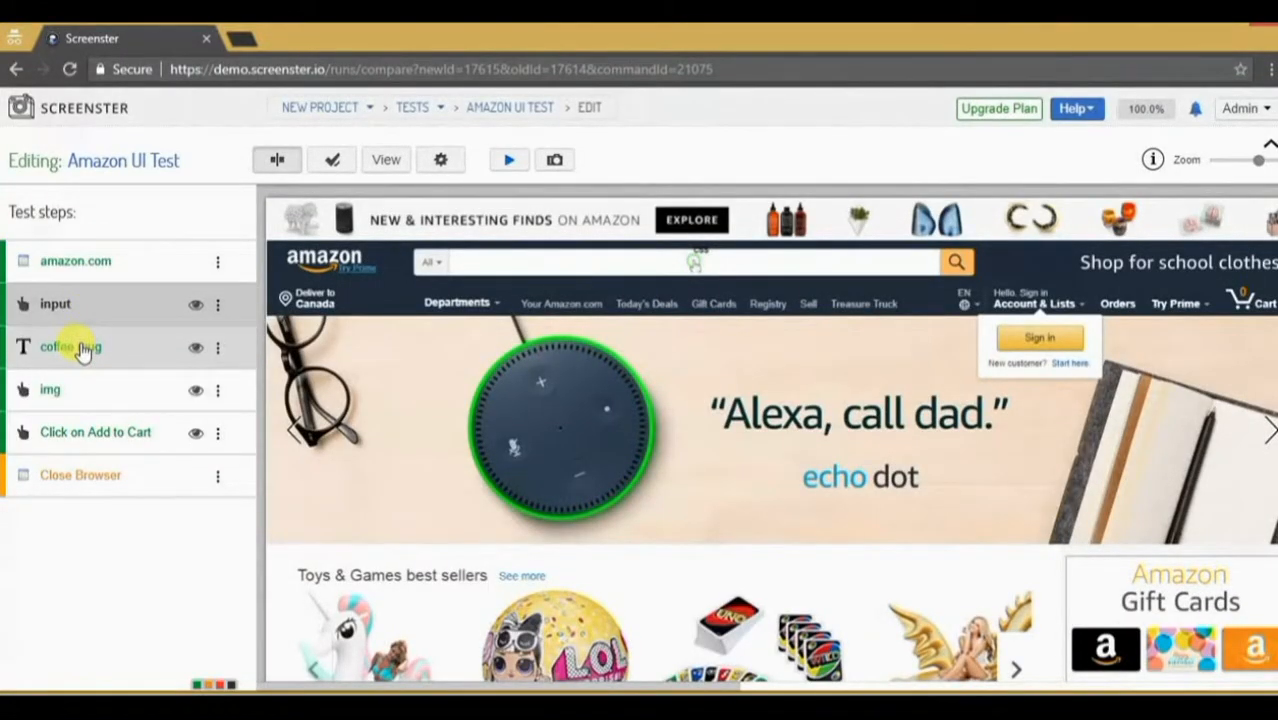
pyautogui.moveTo(50, 389)
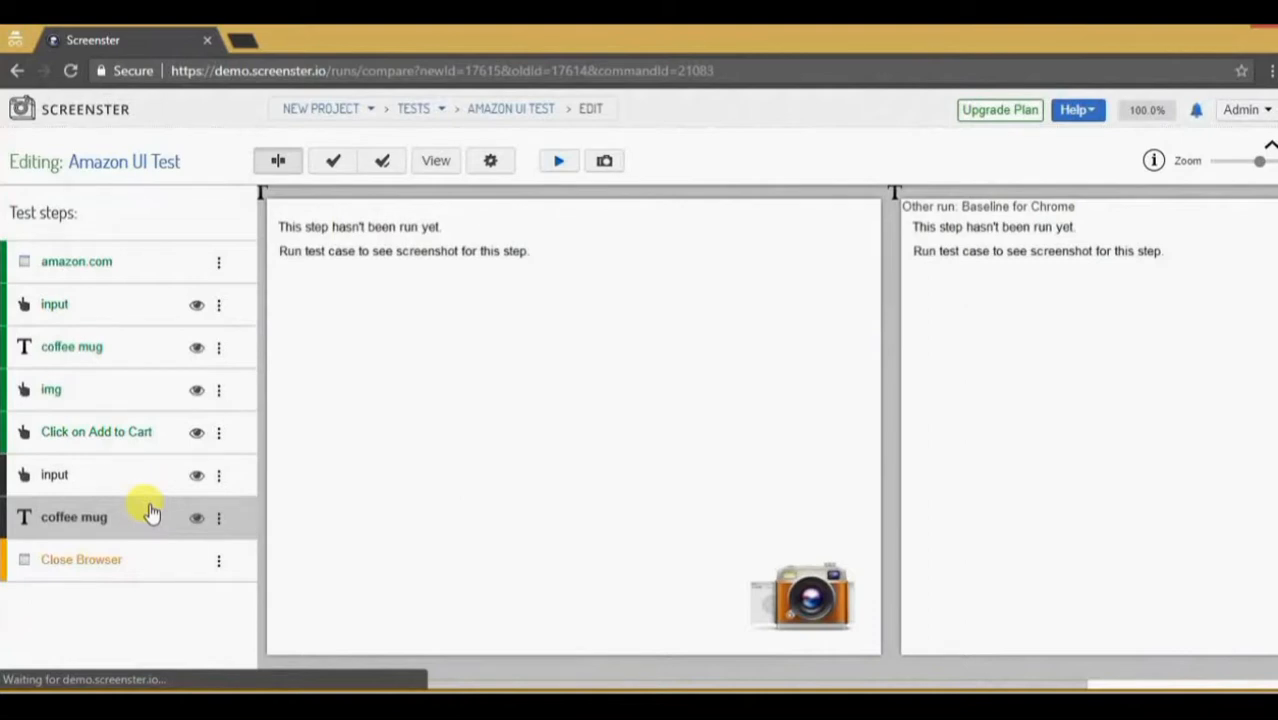
# Edit the copied coffee mug step to be 'Search for another item' typing 'hammer'
pyautogui.click(218, 517)
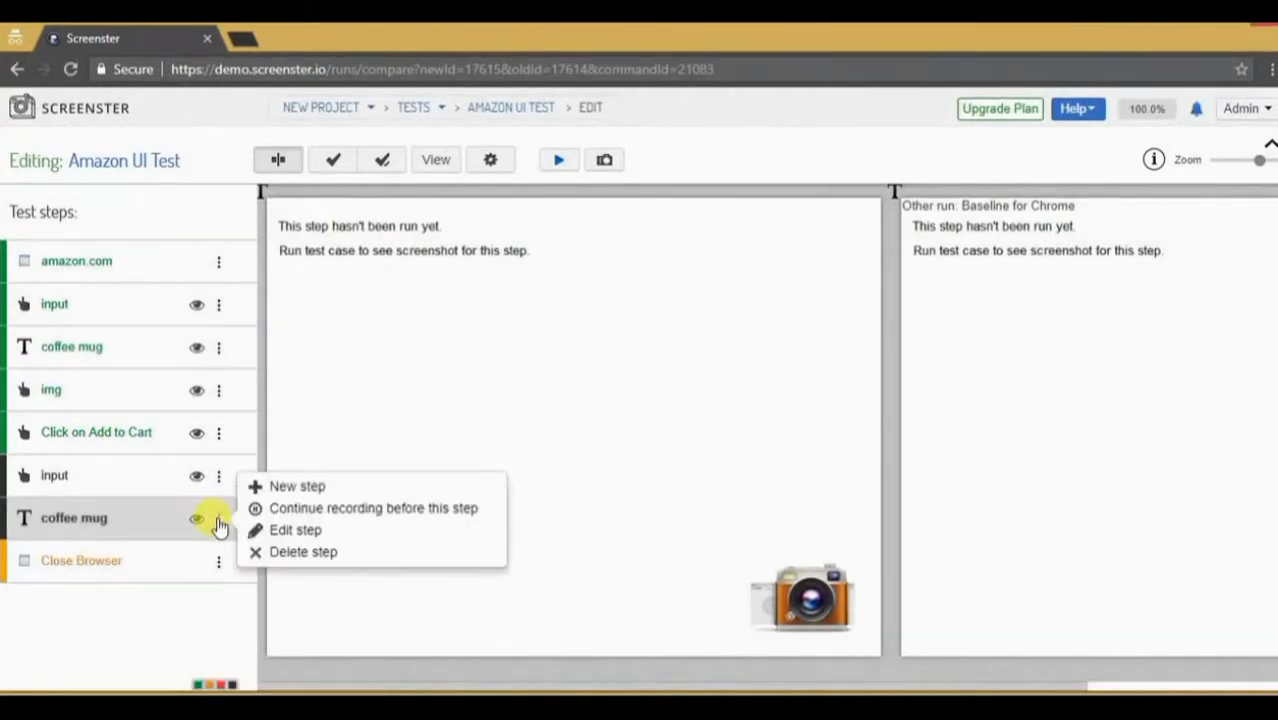
pyautogui.moveTo(295, 529)
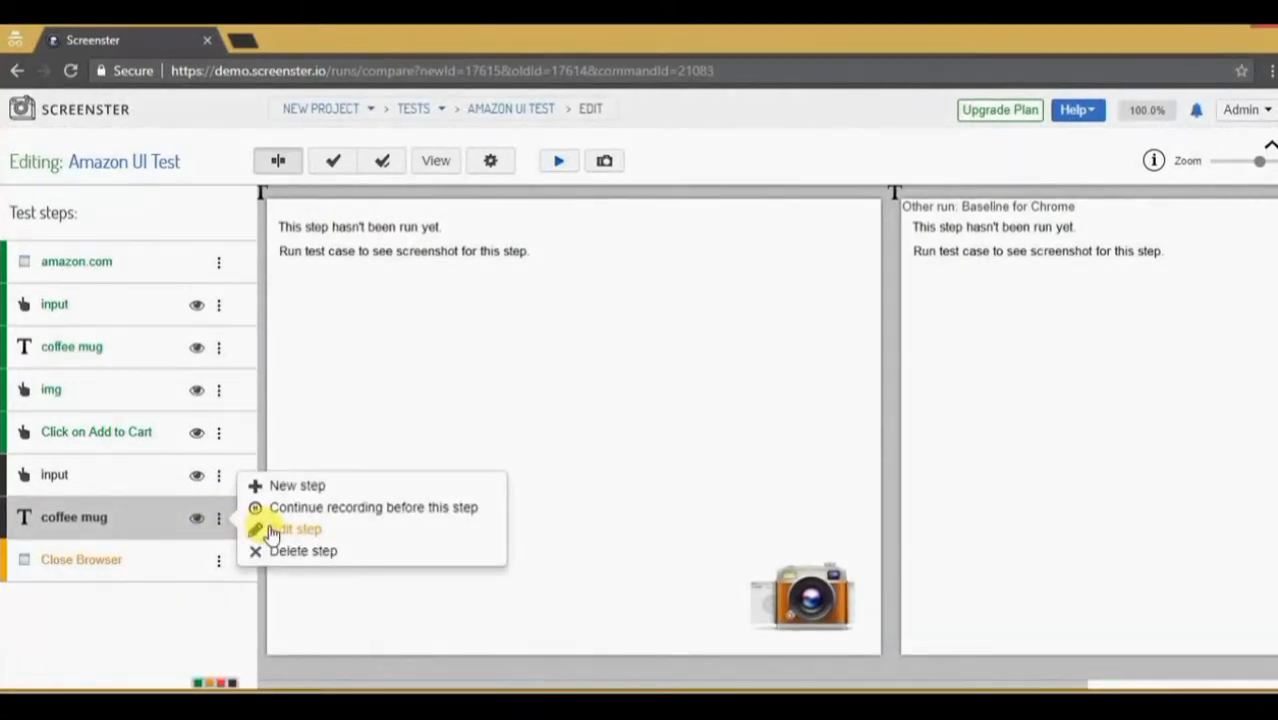
pyautogui.click(275, 520)
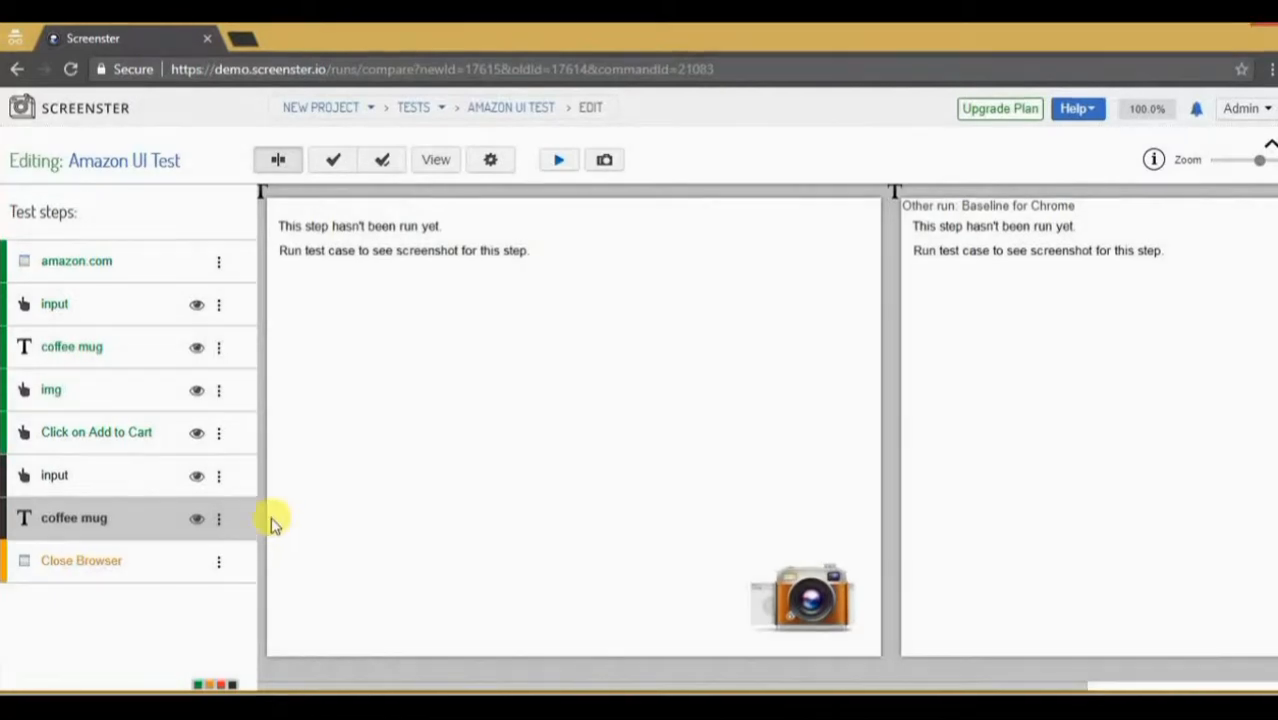
pyautogui.doubleClick(73, 517)
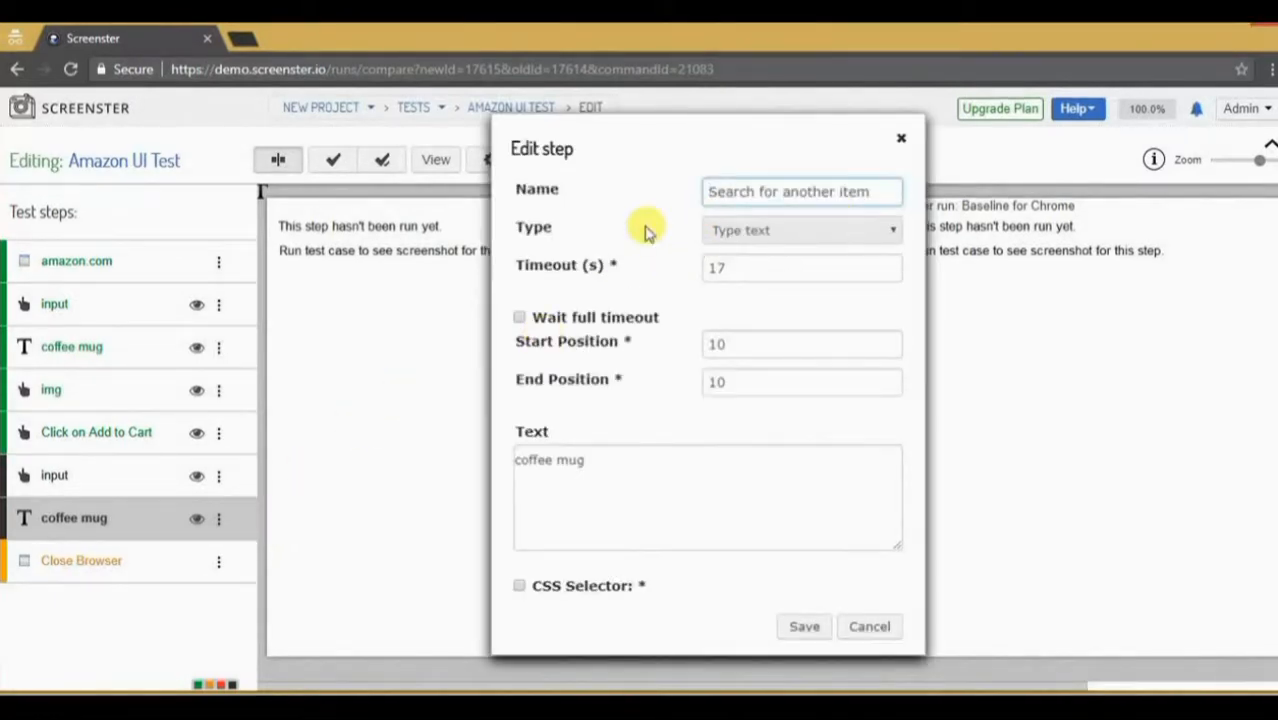
pyautogui.write('hammer')
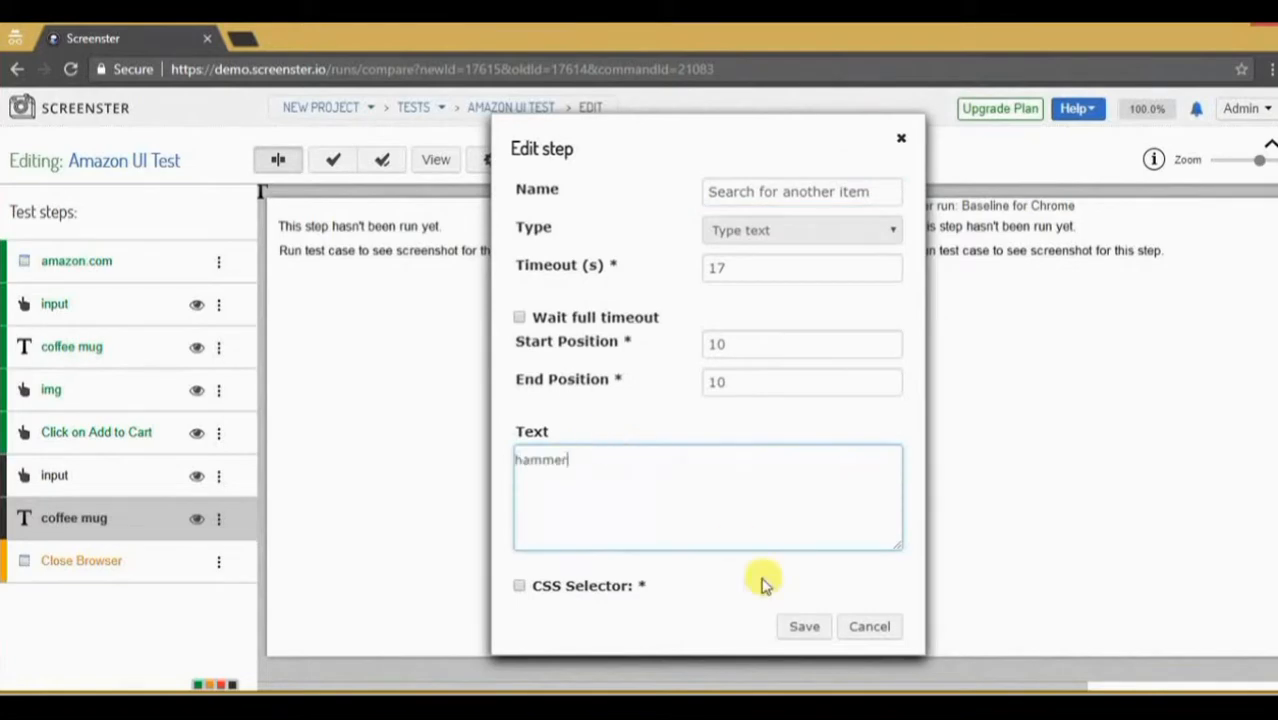
pyautogui.click(804, 626)
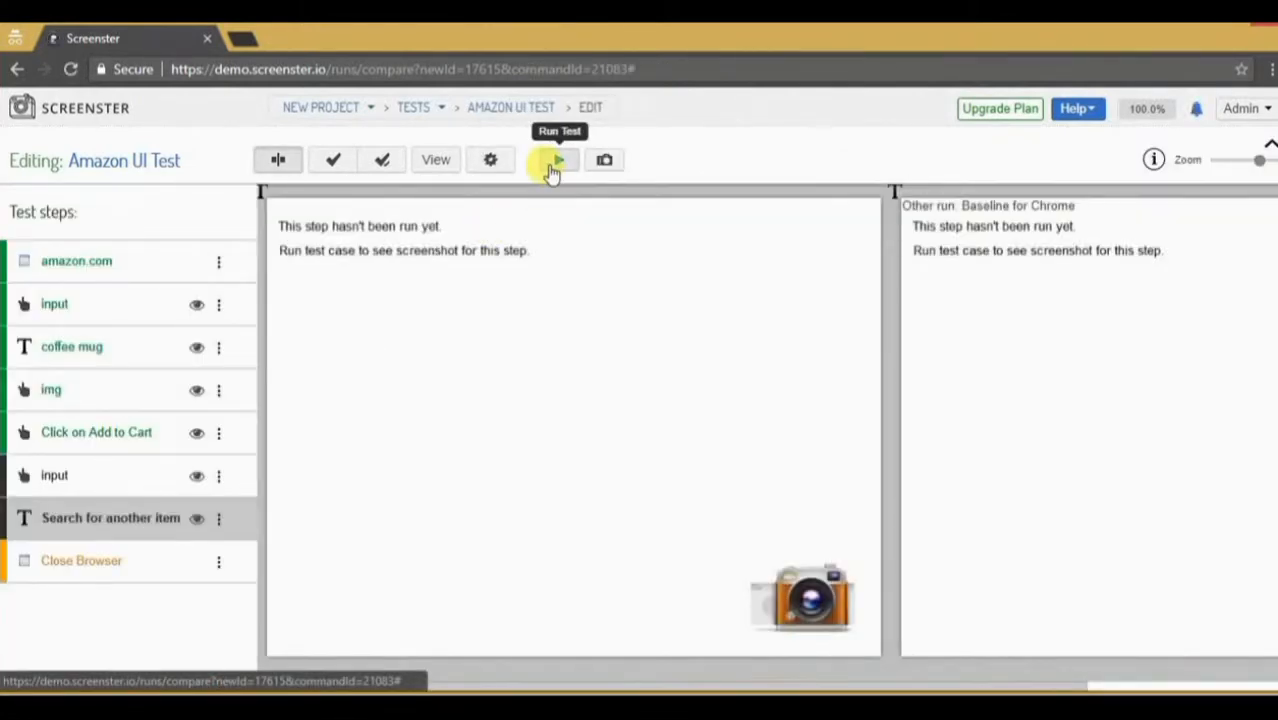
# Rerun the edited test in chrome to capture hammer search results
pyautogui.click(557, 160)
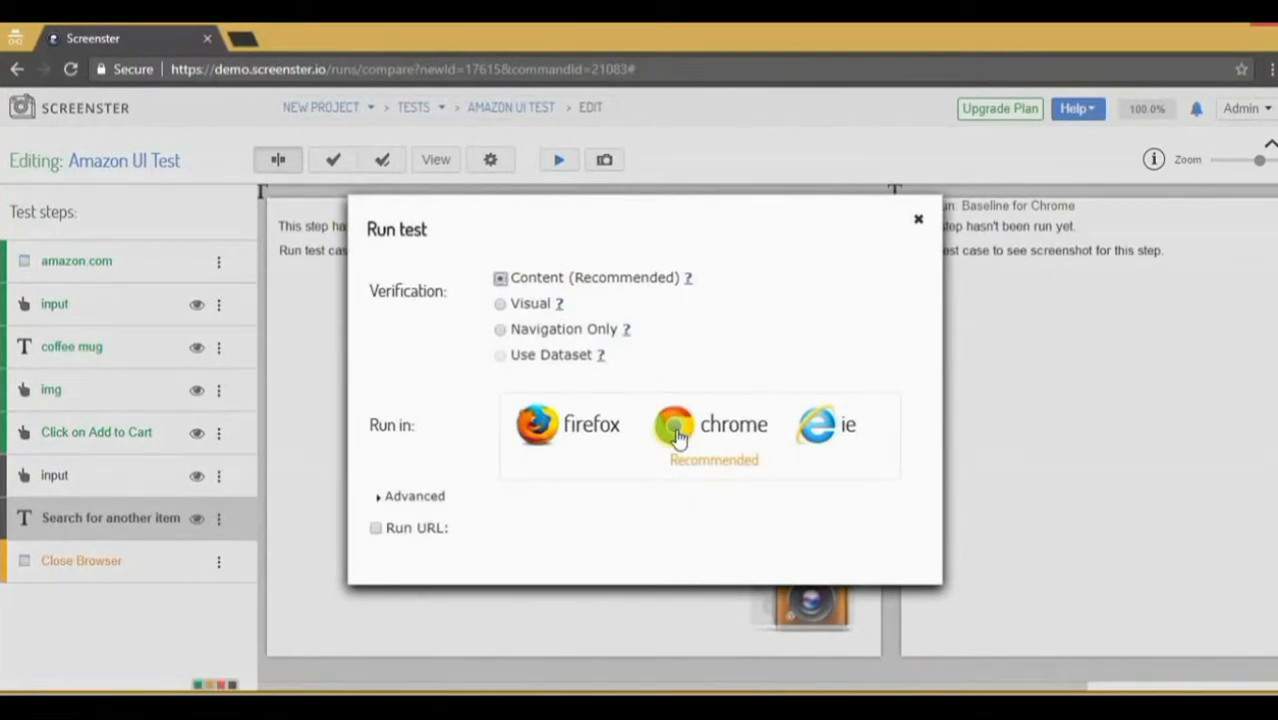
pyautogui.click(678, 425)
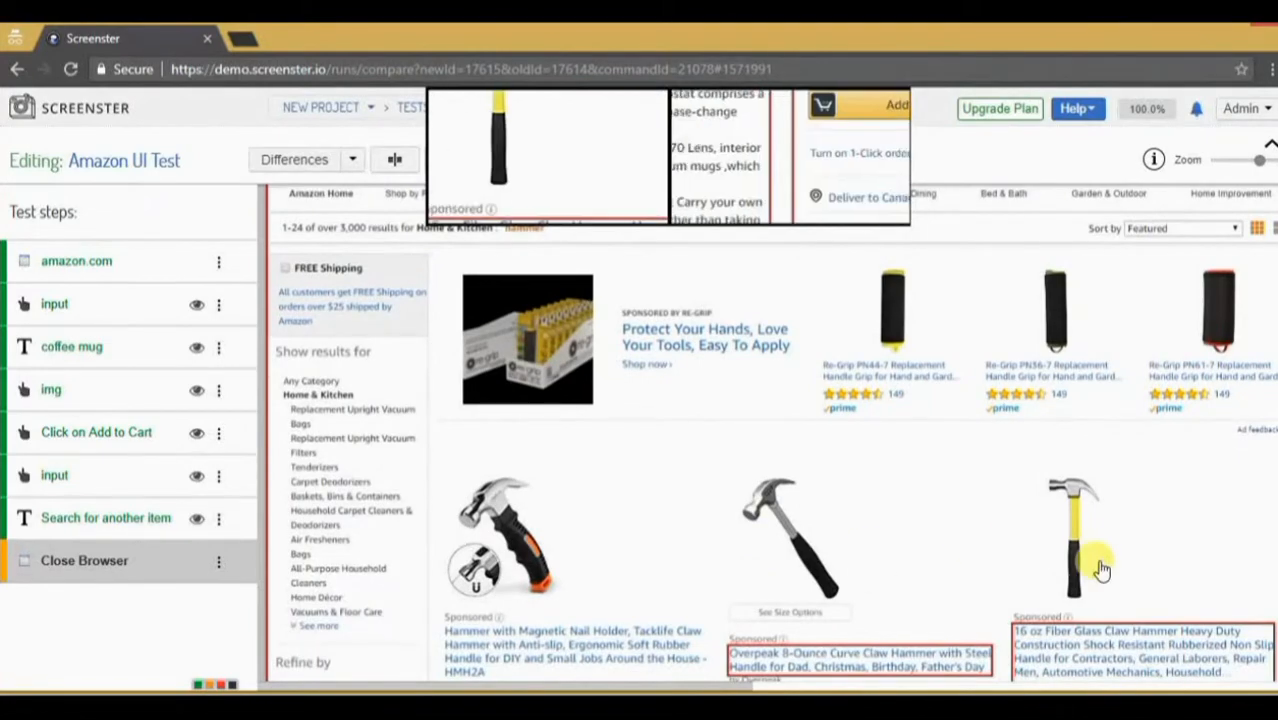
# Drag Click on Add to Cart below Search for another item in the steps list
pyautogui.scroll(-3)
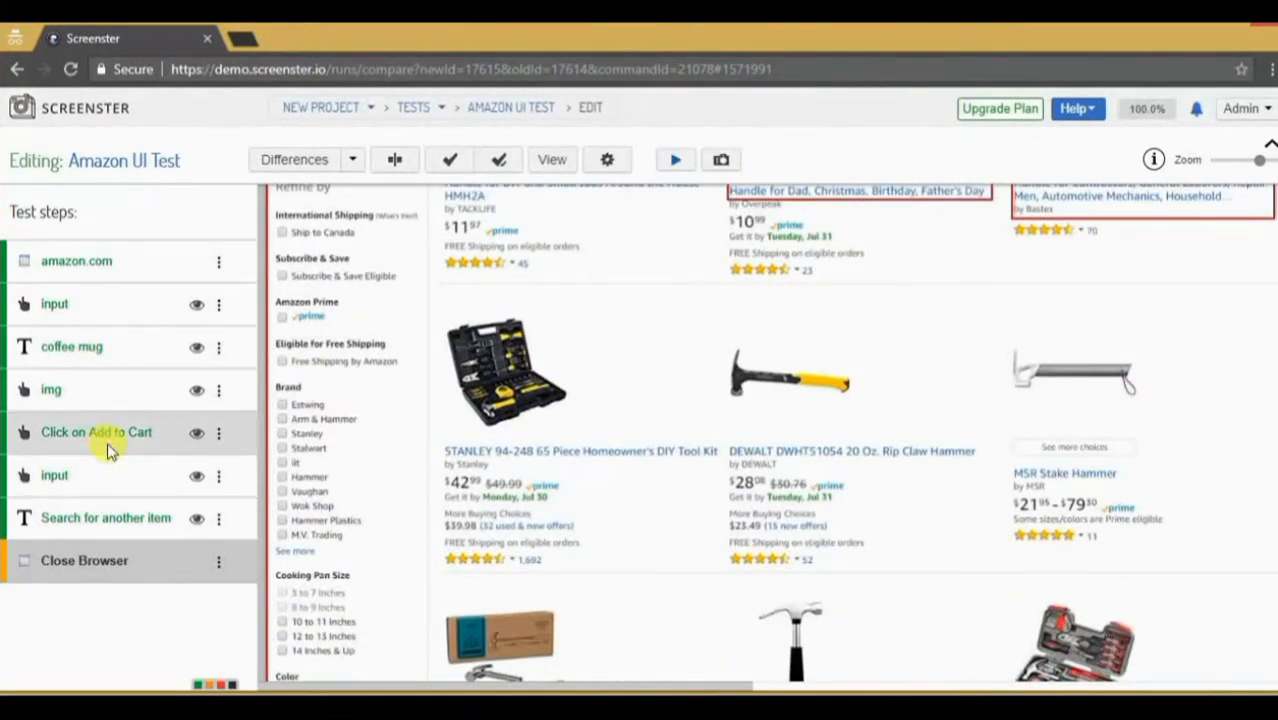
pyautogui.click(97, 431)
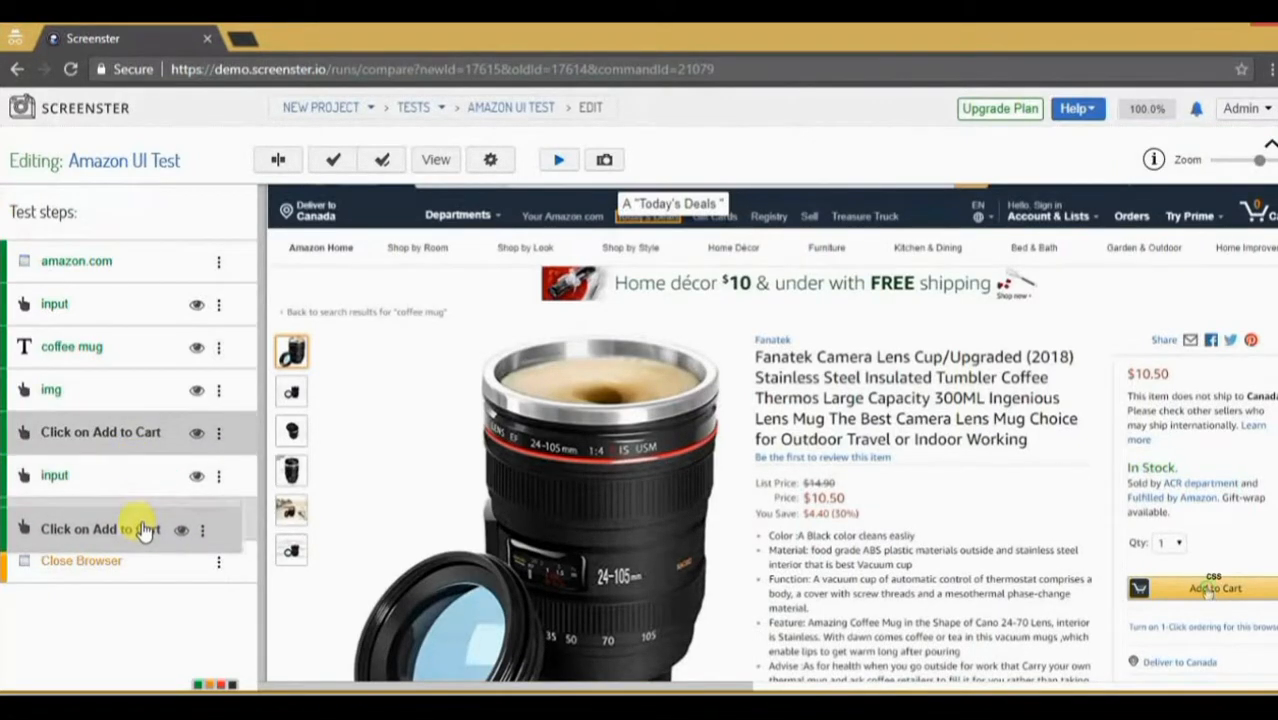
# Delete the Click on Add to Cart step and confirm with Yes
pyautogui.click(218, 517)
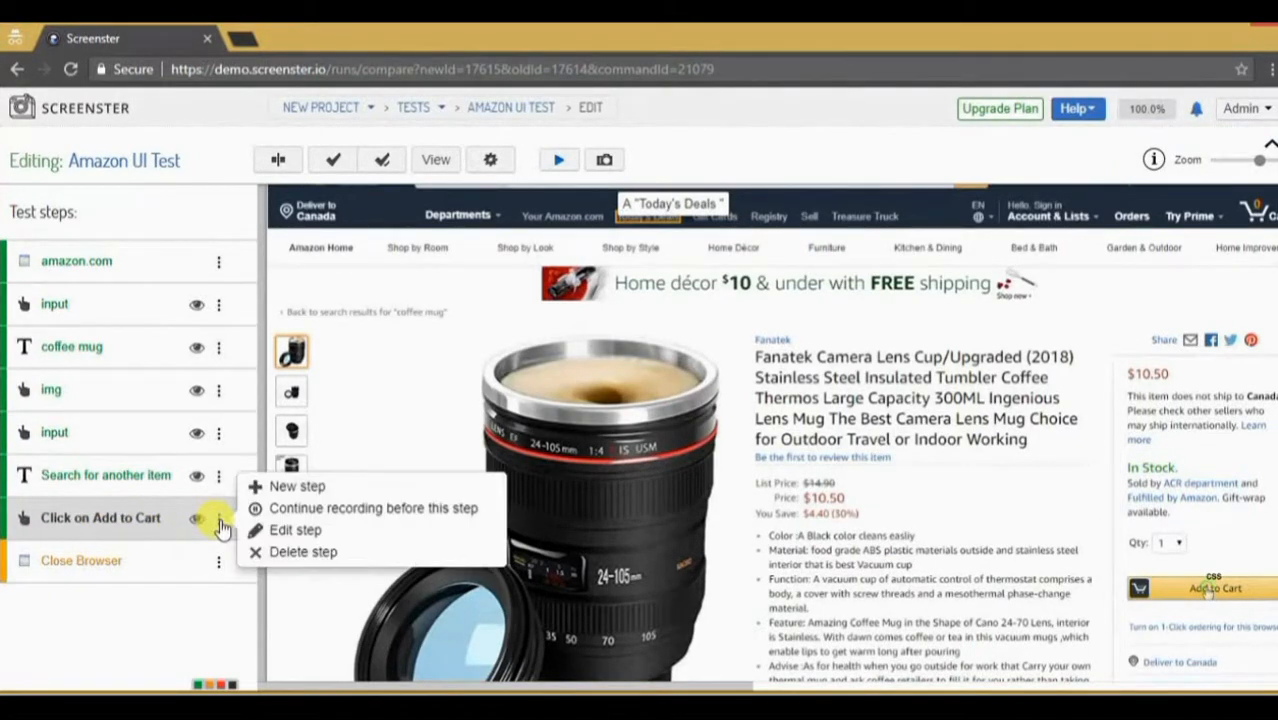
pyautogui.click(303, 551)
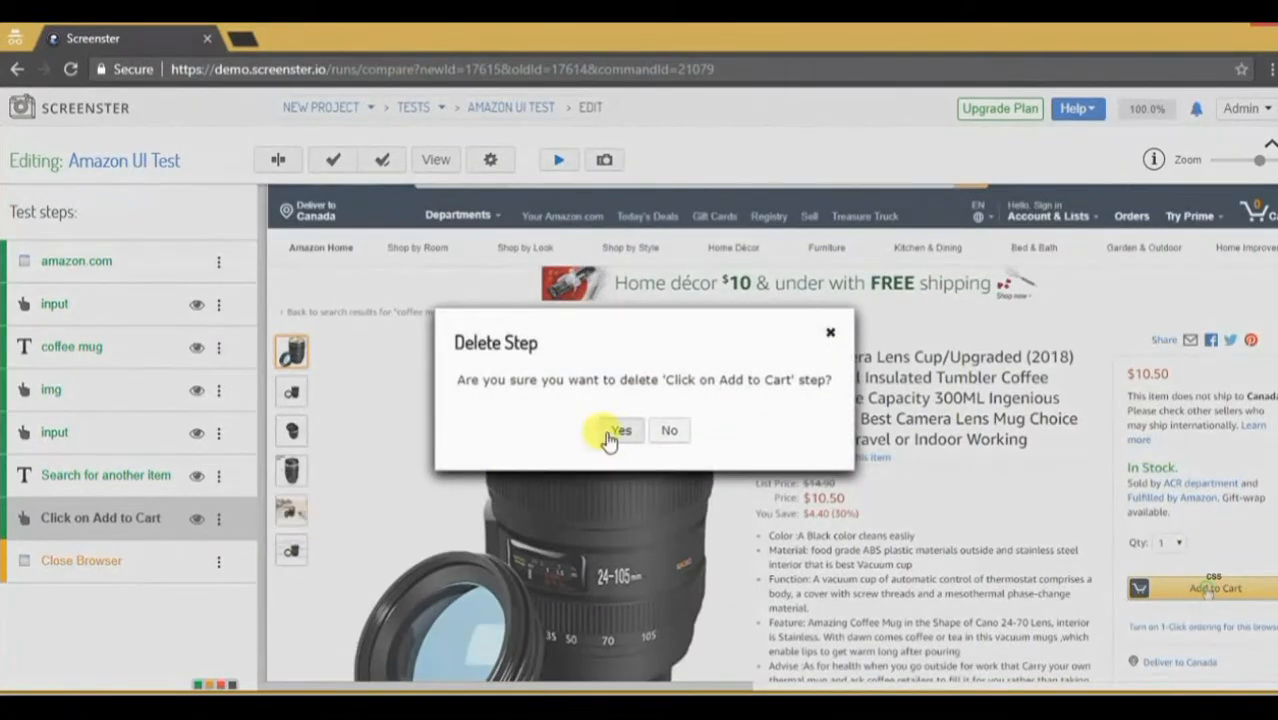
pyautogui.click(617, 430)
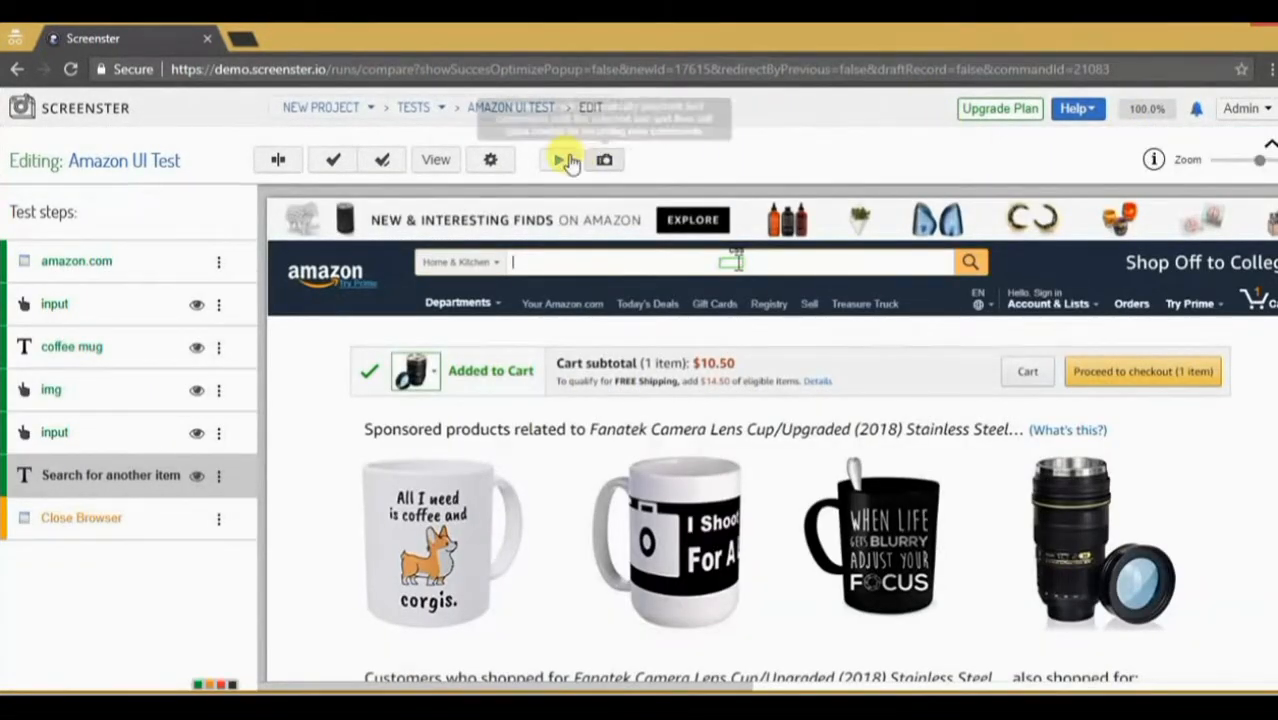
# Run the shortened test again in chrome
pyautogui.click(558, 160)
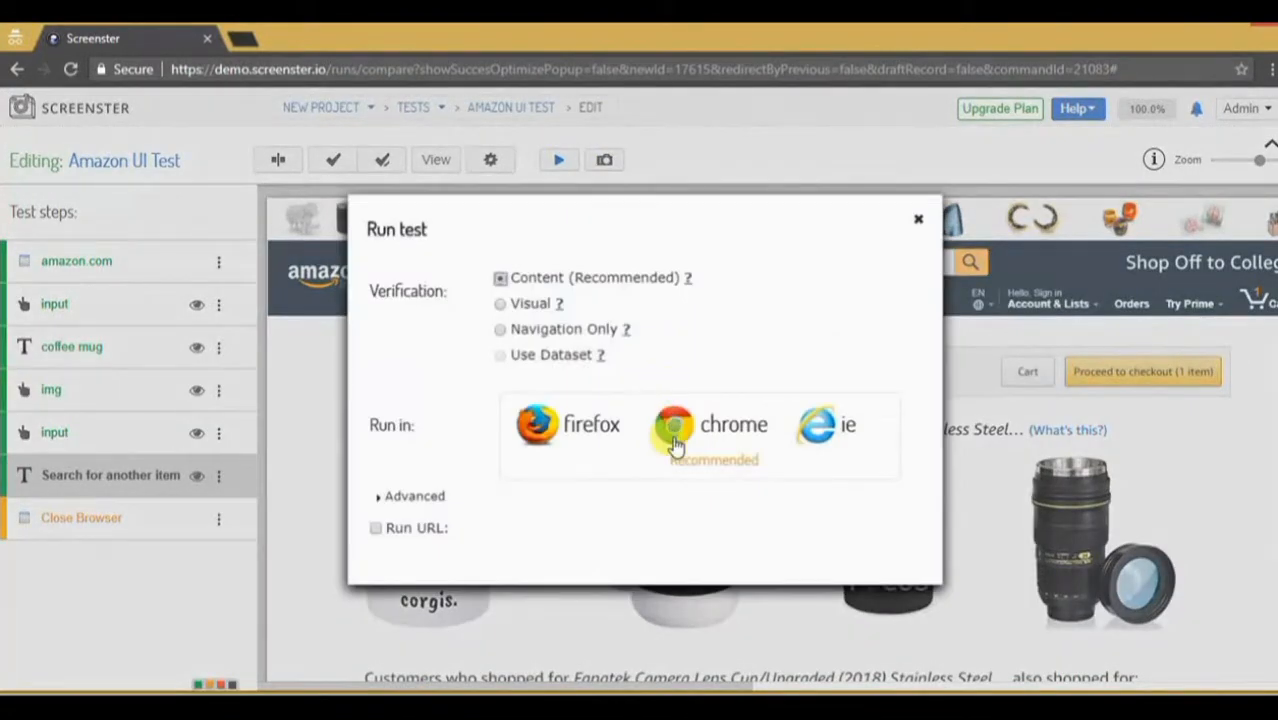
pyautogui.click(712, 425)
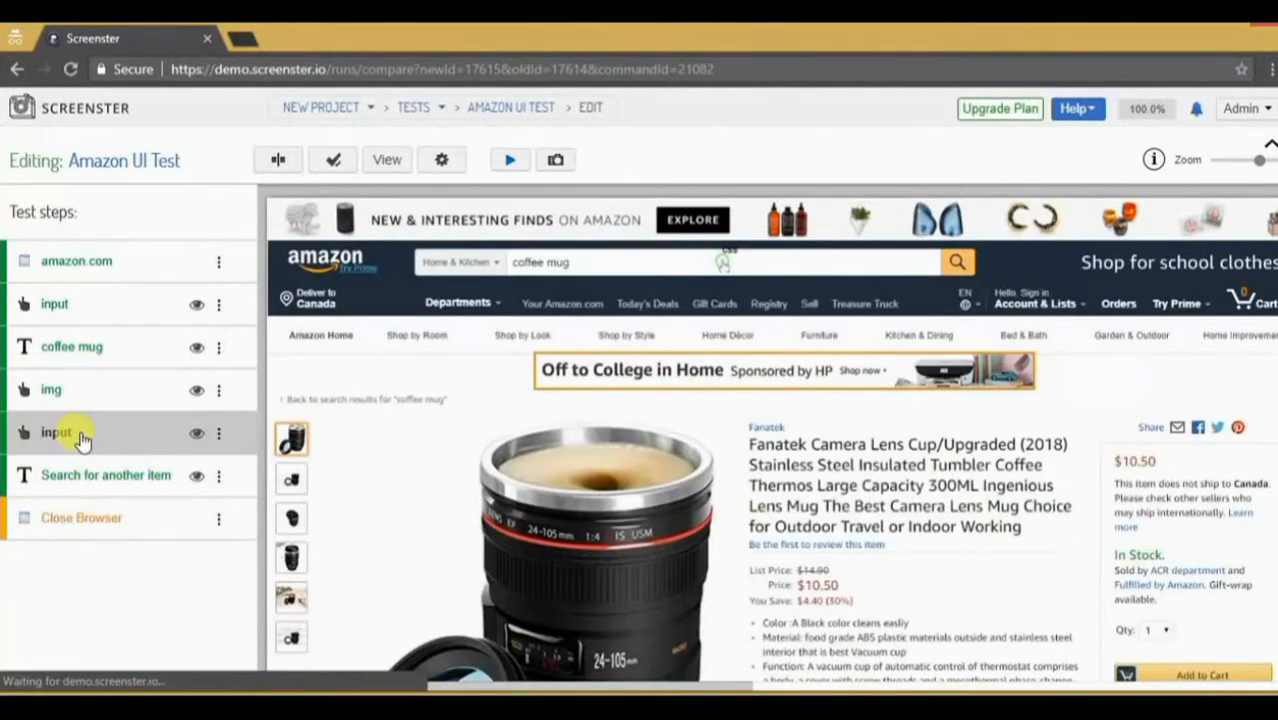
# Set a breakpoint on the second input step and run the test to launch the recorder
pyautogui.click(218, 433)
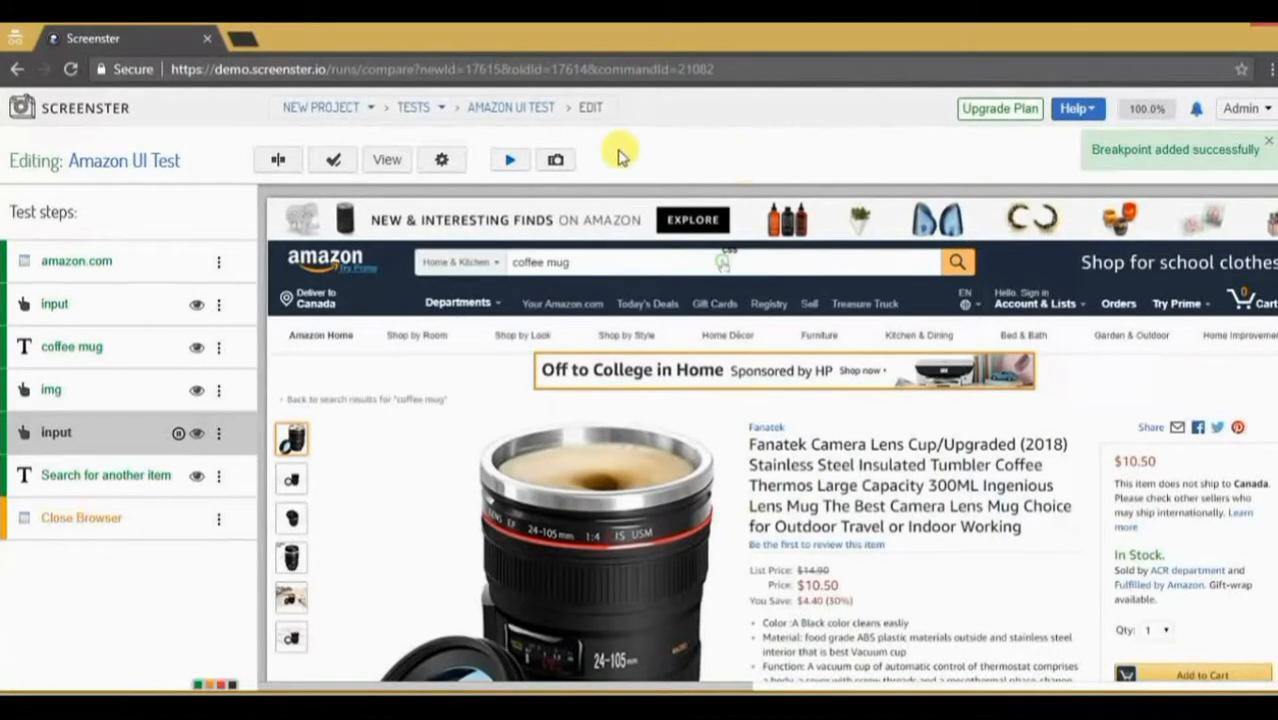
pyautogui.click(510, 160)
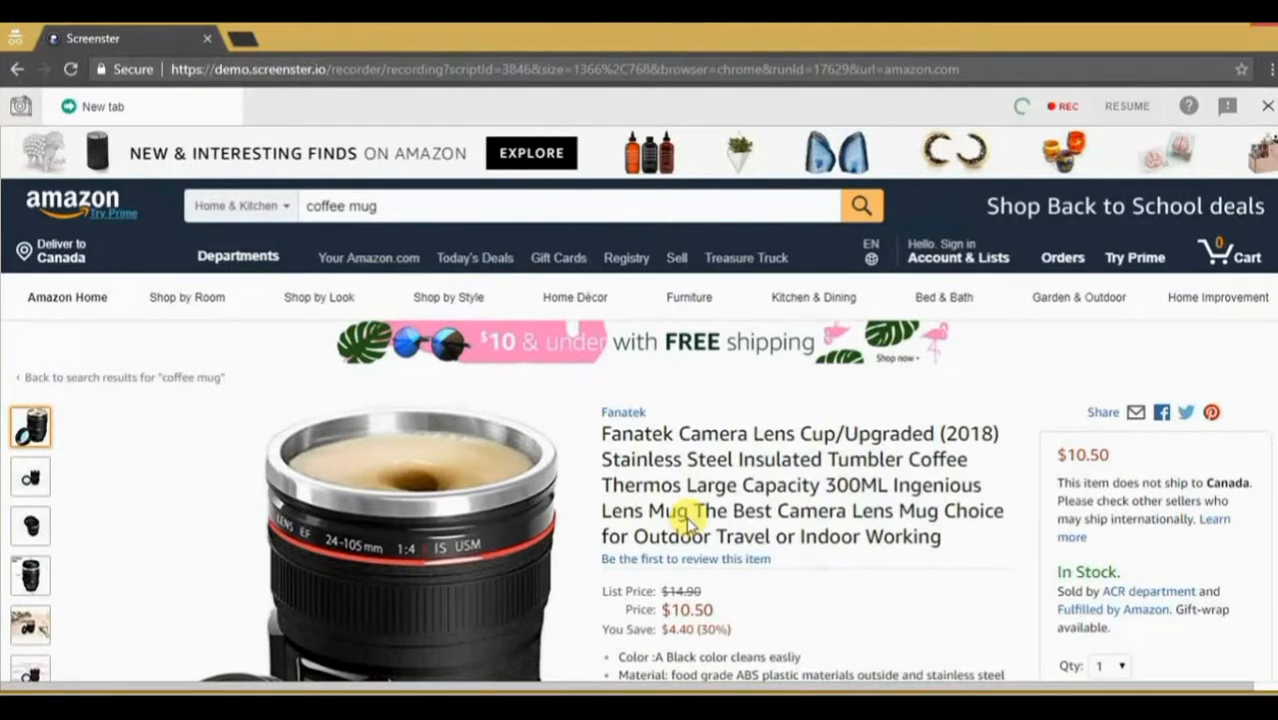
# Record the coffee mug's Add to Cart action in the recorder, then resume the run
pyautogui.scroll(-3)
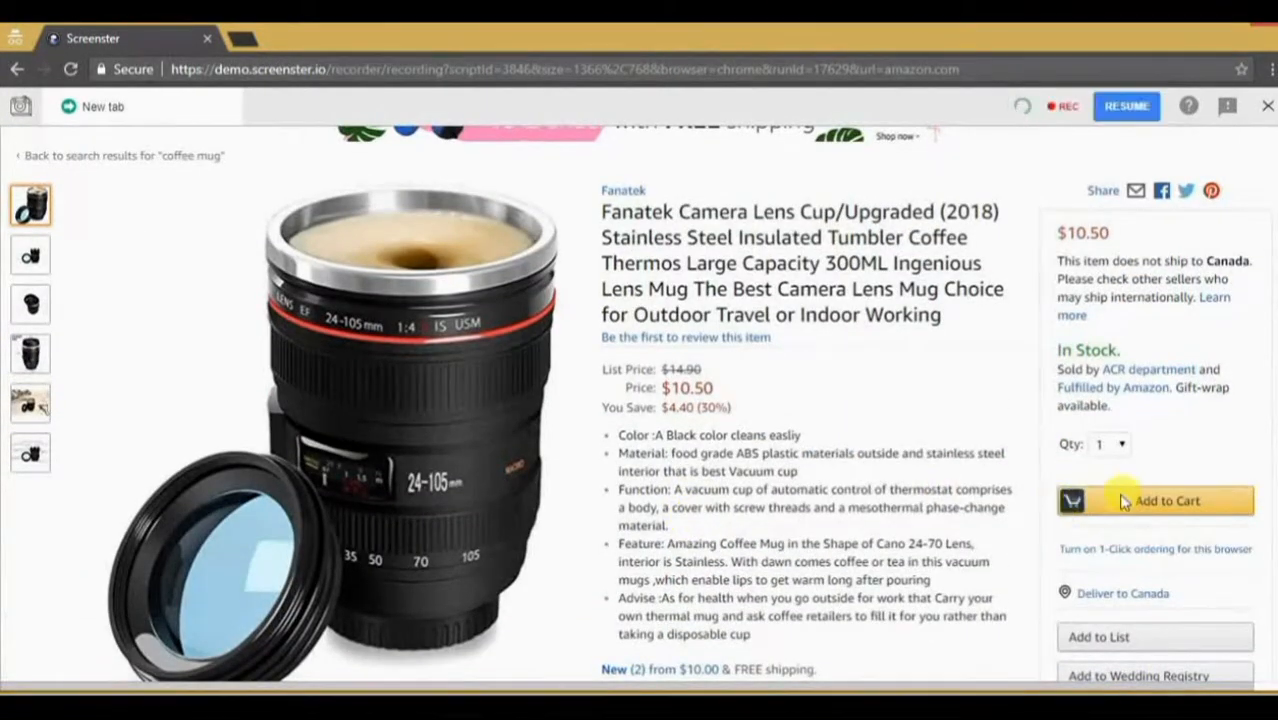
pyautogui.scroll(-3)
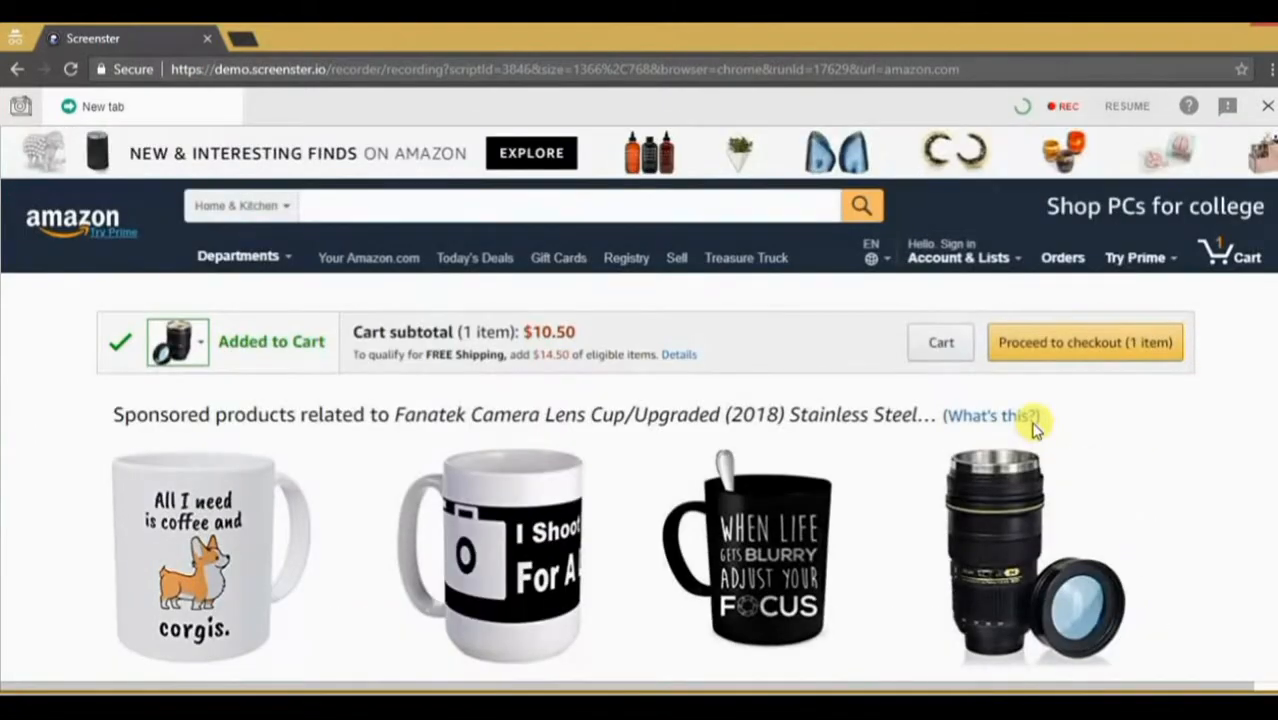
pyautogui.moveTo(1127, 106)
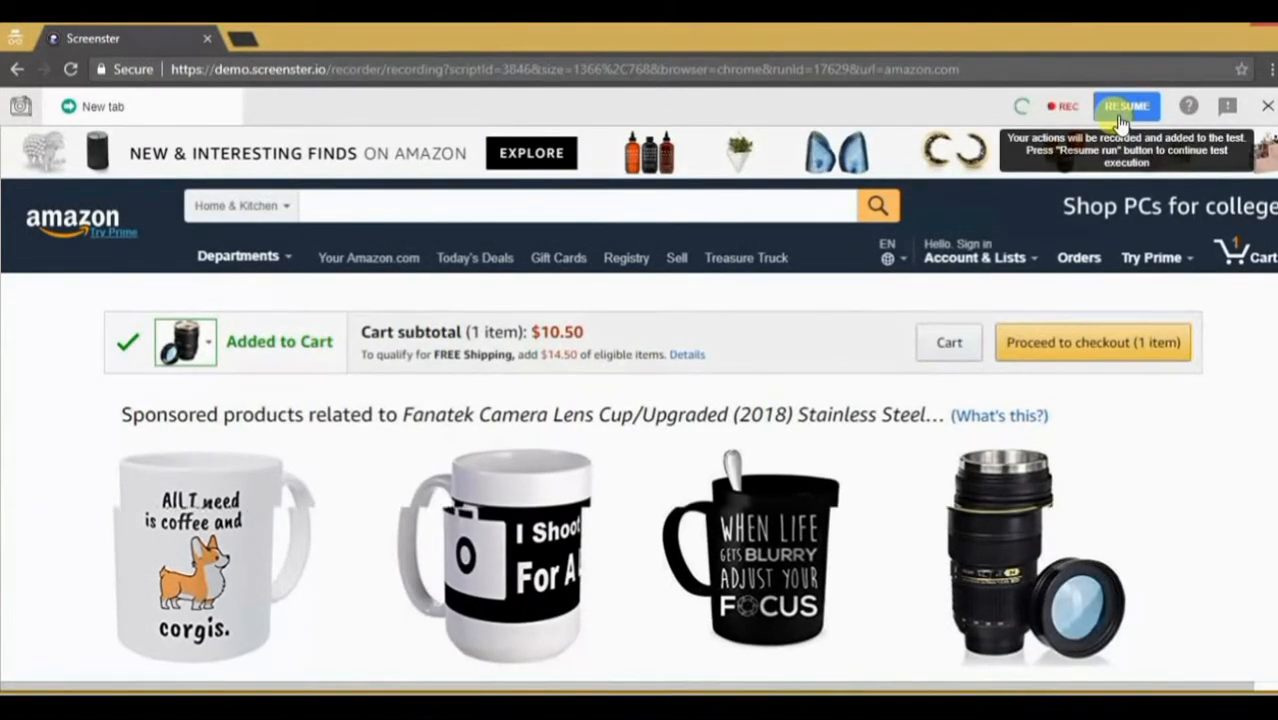
pyautogui.click(1127, 106)
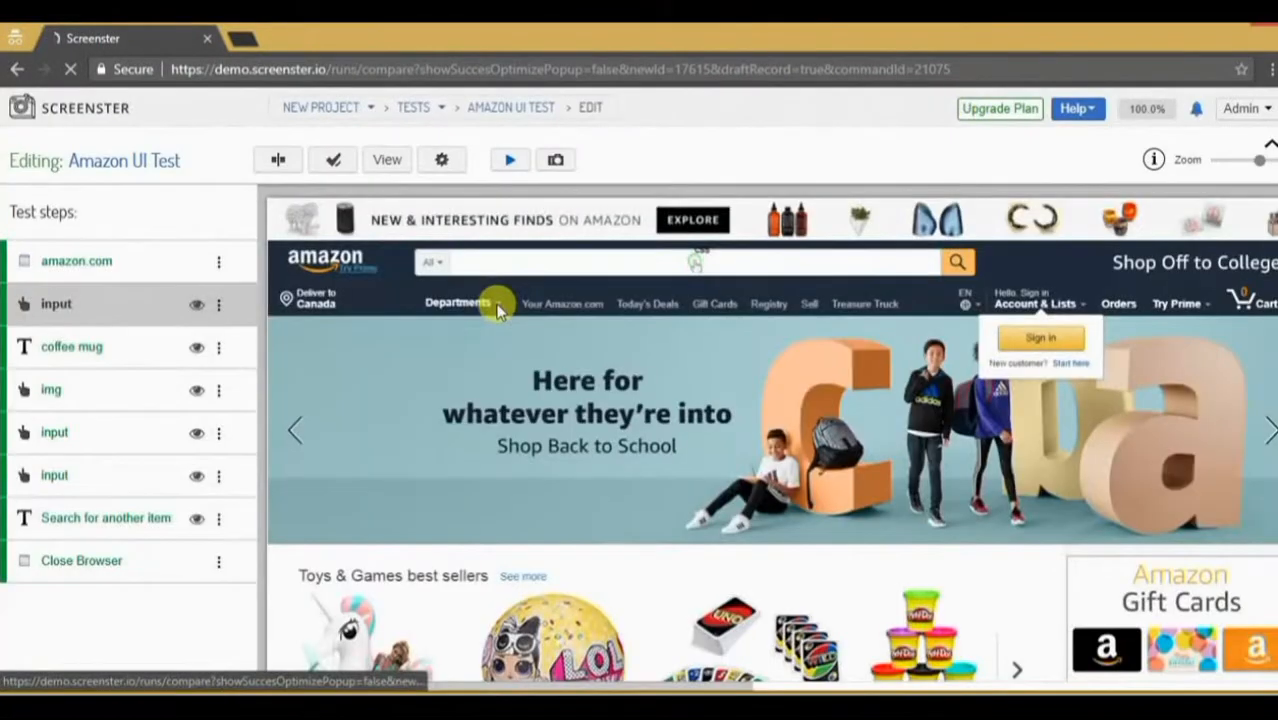